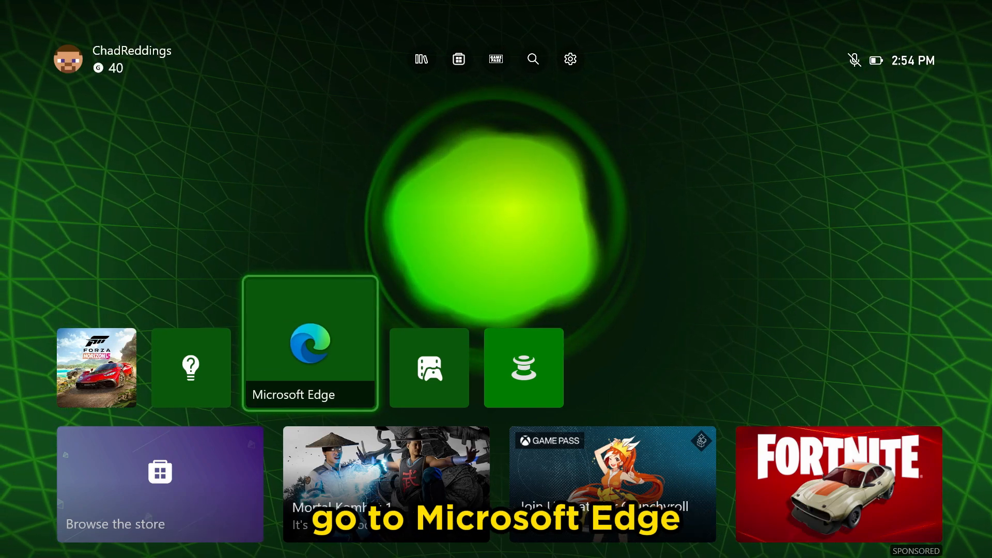
Launch Microsoft Edge from the Xbox home screen, landing on Google's homepage.
left_click(310, 342)
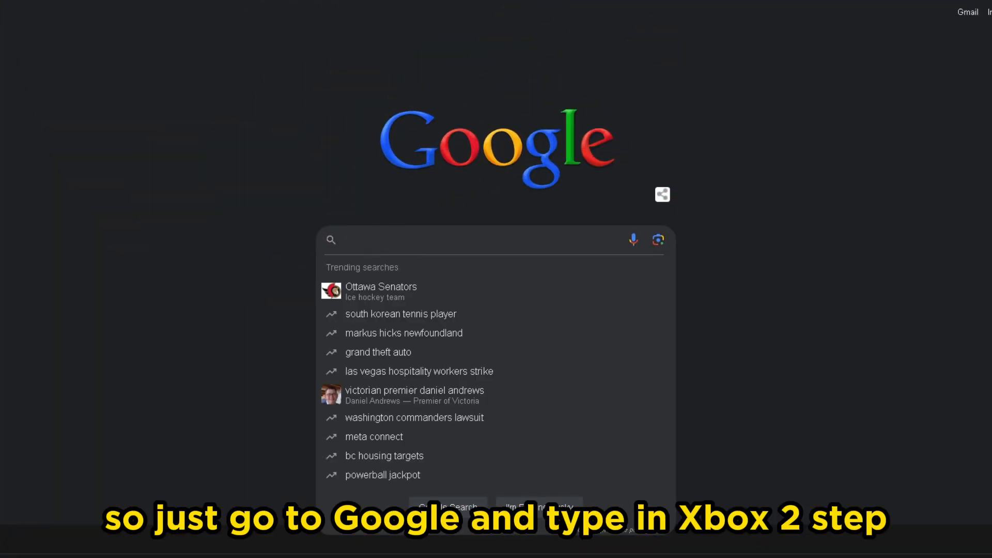
Search 'xbox 2 step verification', follow the Xbox Support turn-off article to the Security basics page.
type("xbox 2 ws")
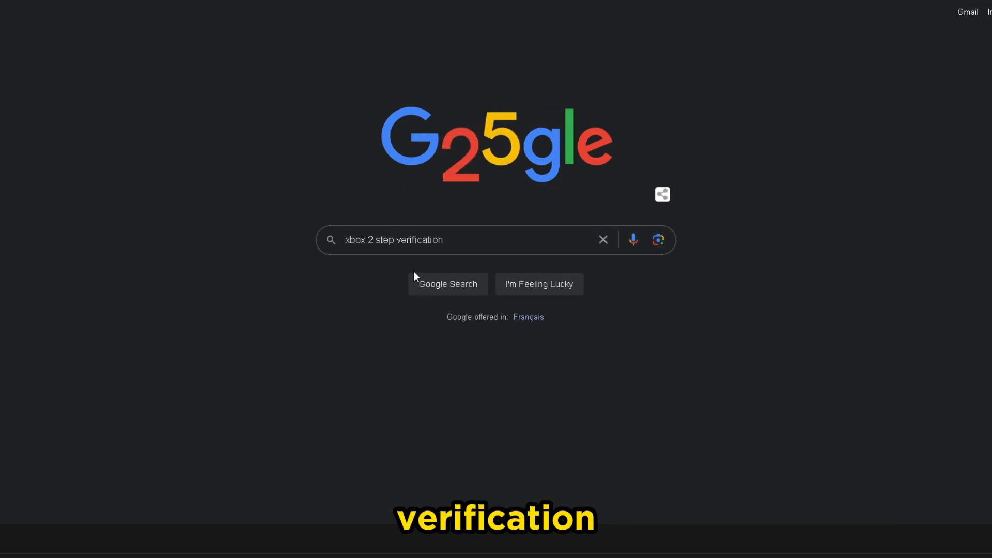
left_click(447, 284)
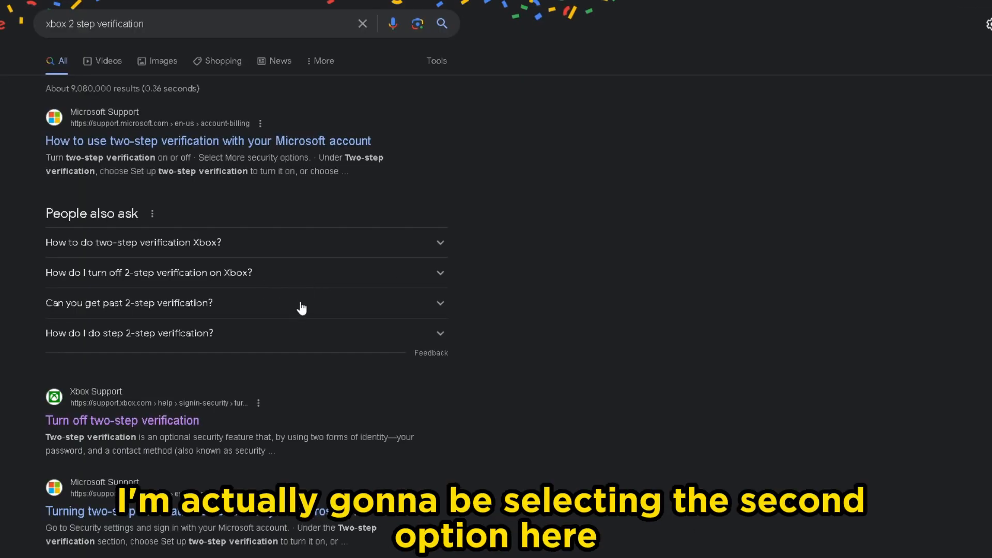
scroll("down", 3)
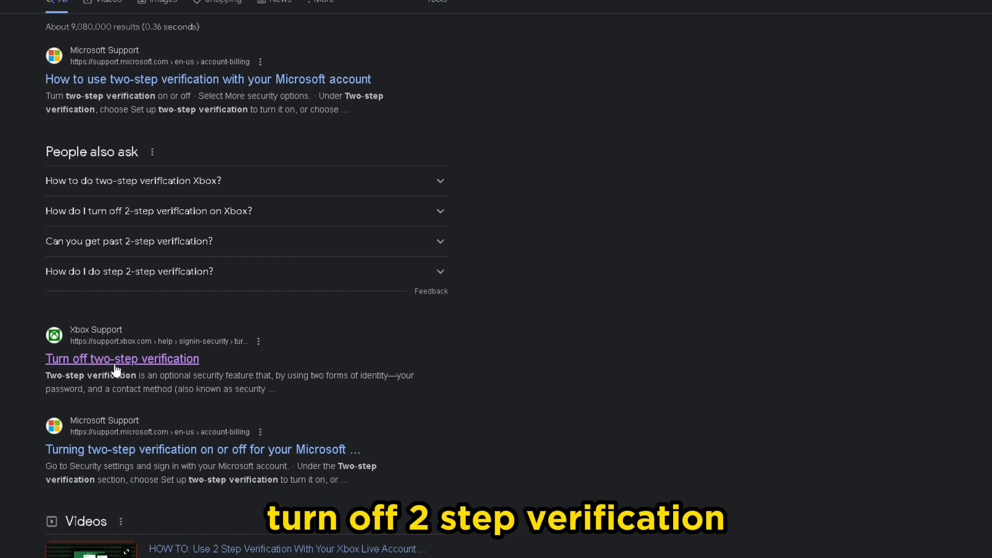
left_click(122, 359)
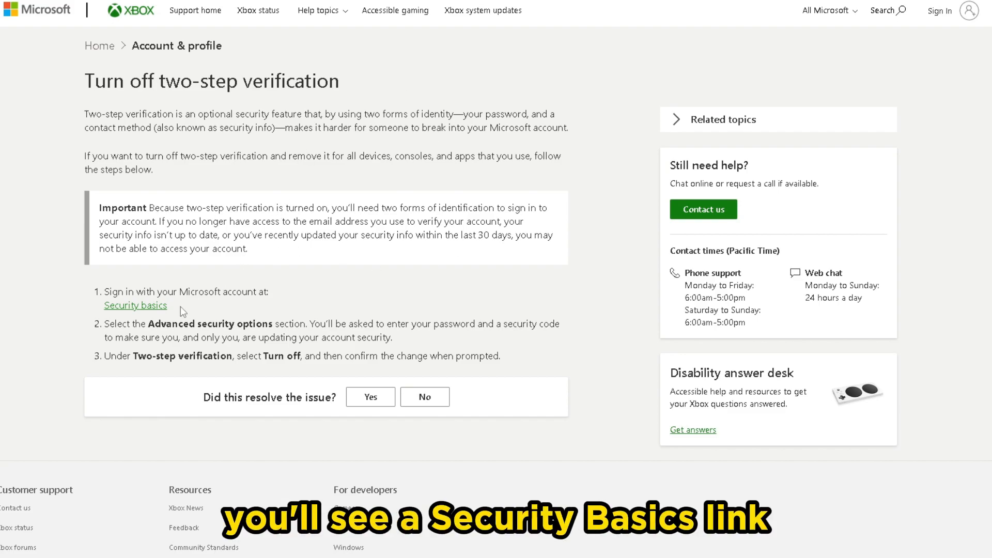
mouse_move(152, 311)
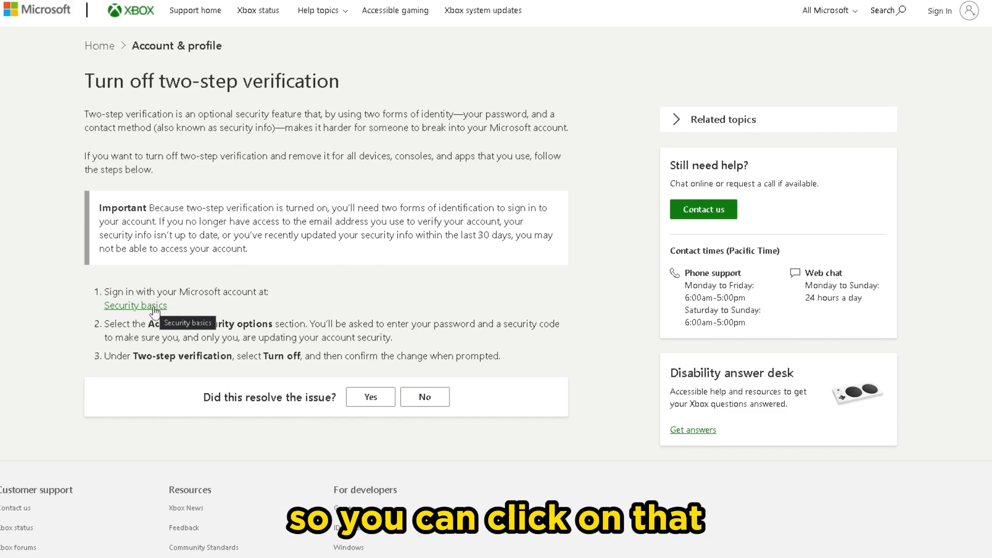
left_click(134, 306)
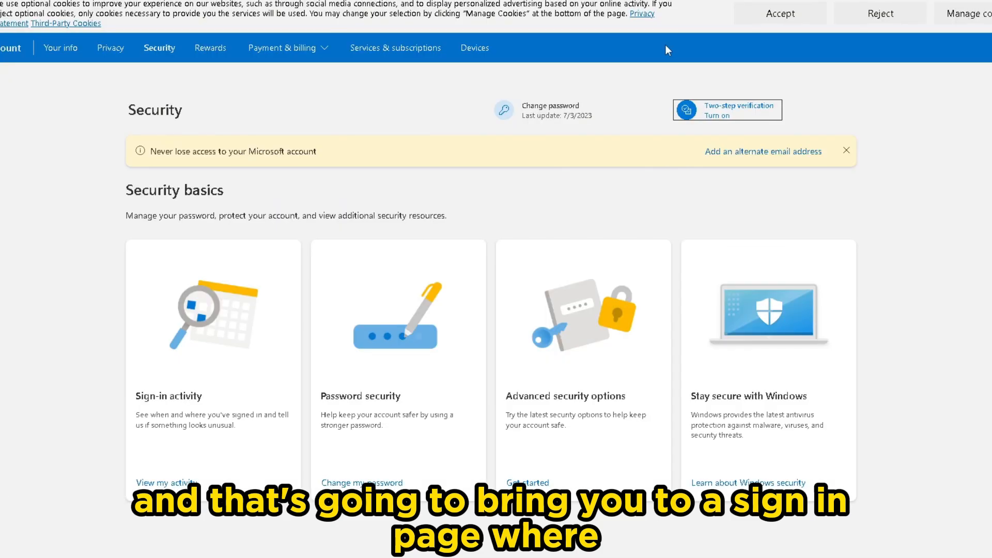
mouse_move(54, 183)
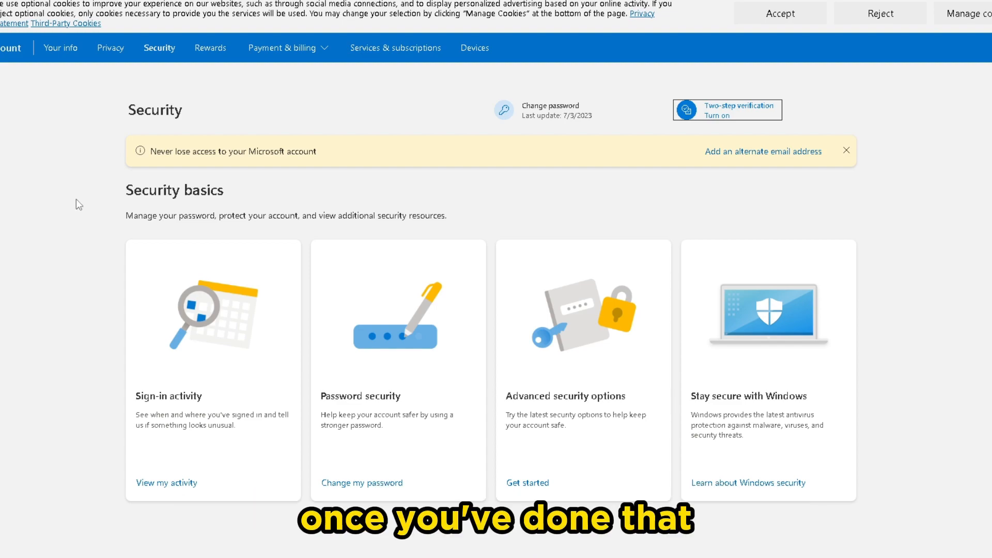
mouse_move(650, 223)
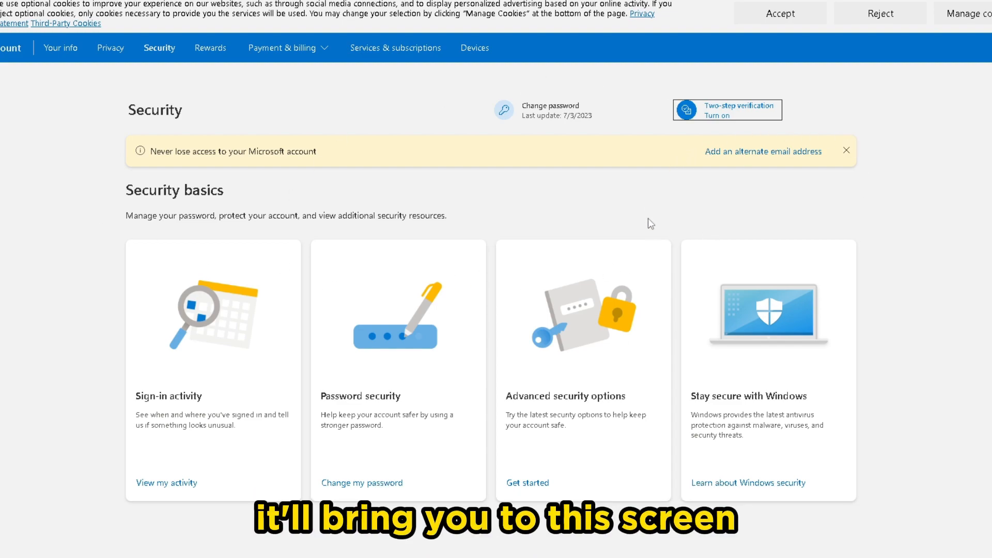
mouse_move(724, 122)
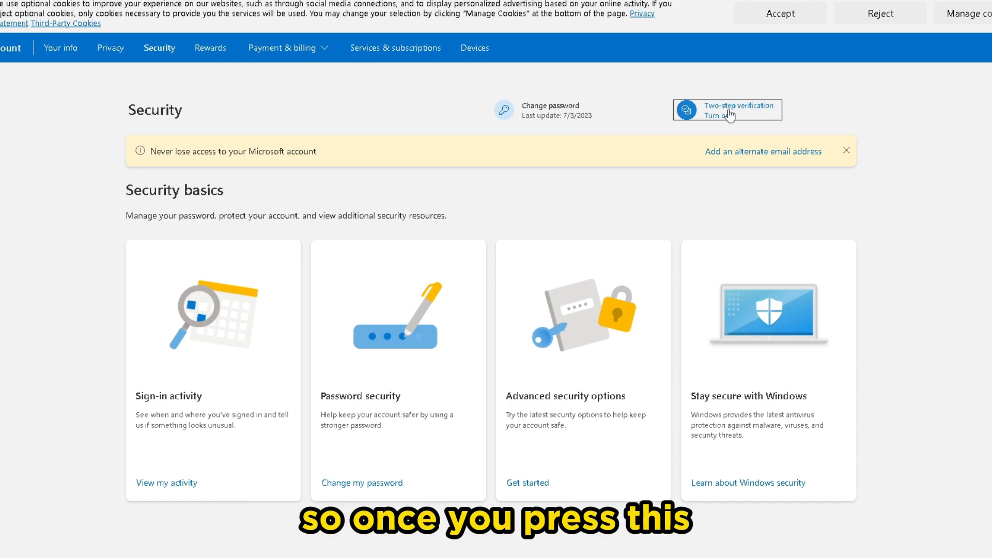
Choose Turn on under Two-step verification, triggering a phone-number verification prompt.
left_click(726, 109)
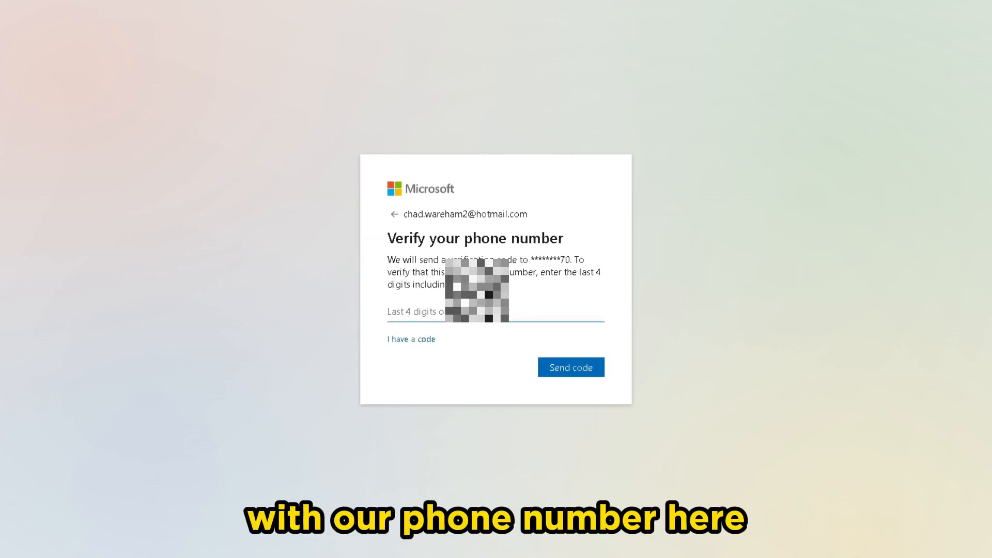
Send and verify the phone code, then decline the passwordless app offer with 'No thanks'.
left_click(569, 367)
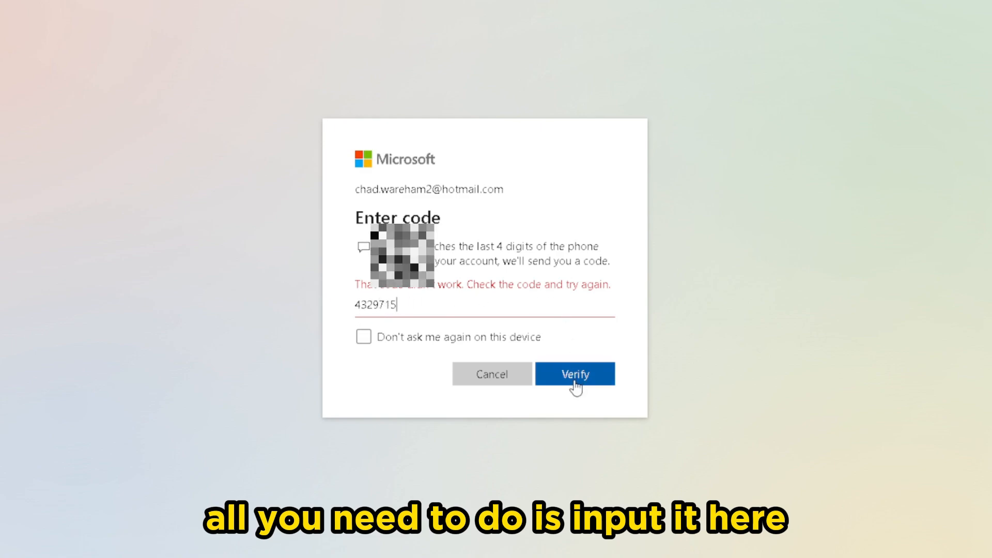
left_click(573, 373)
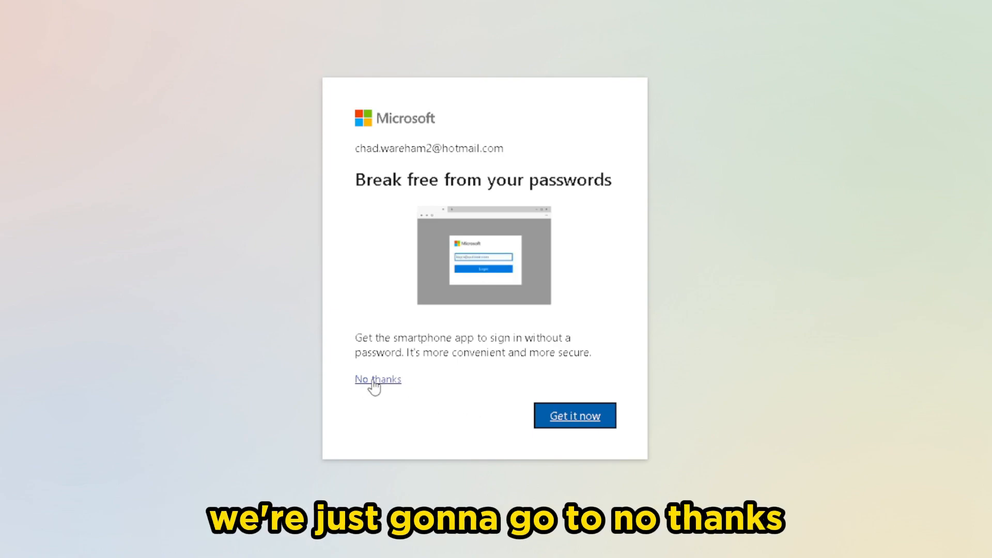
left_click(378, 380)
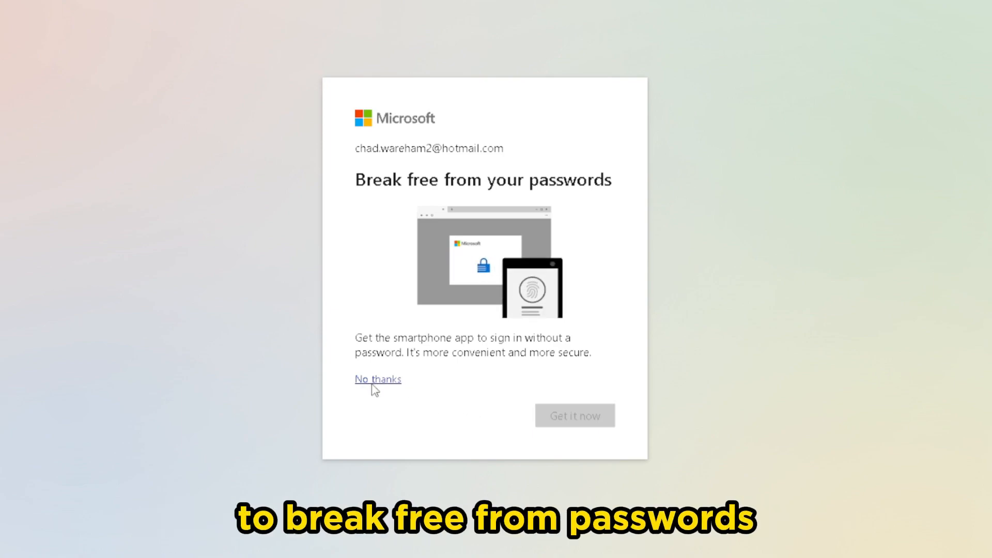
left_click(378, 380)
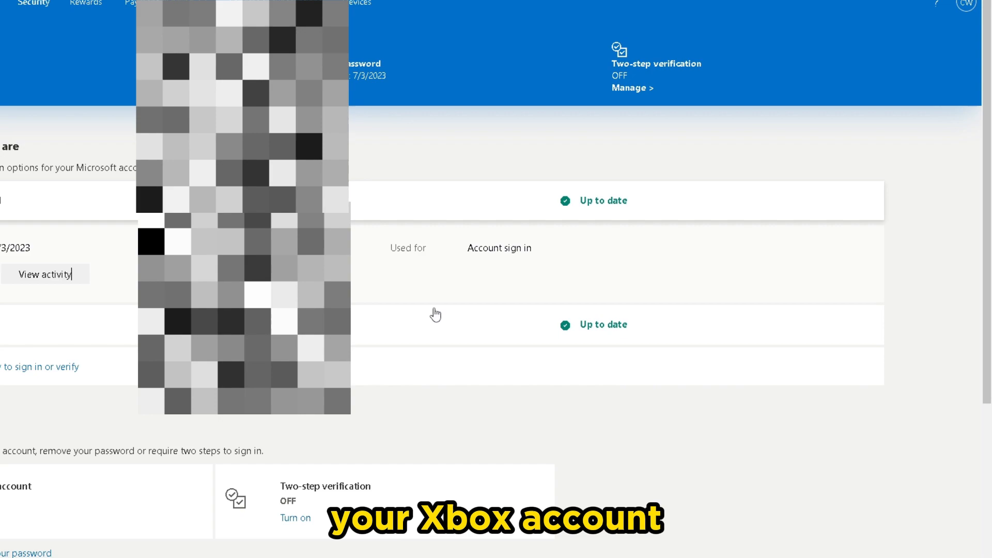
Turn on two-step verification from the advanced security options, reaching its setup page.
scroll("down", 3)
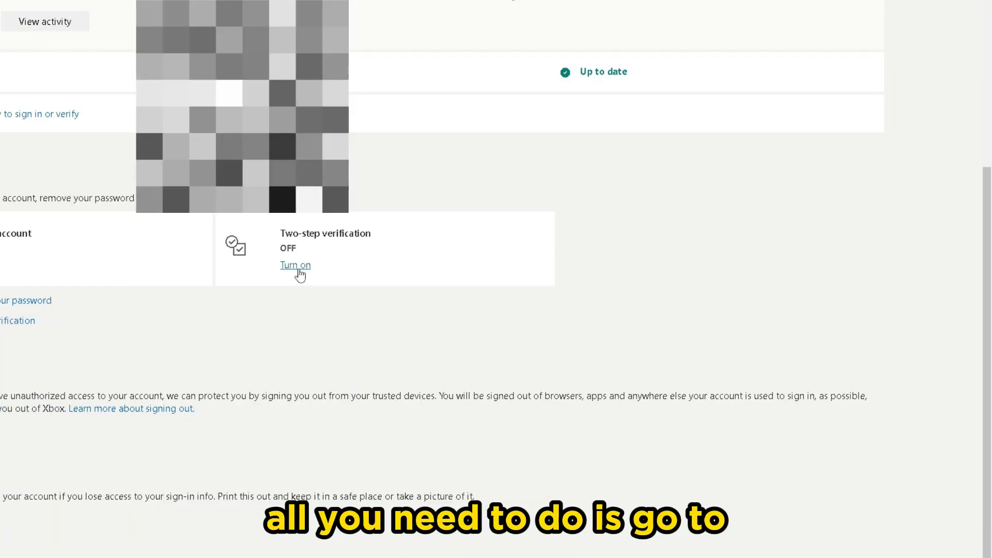
left_click(295, 265)
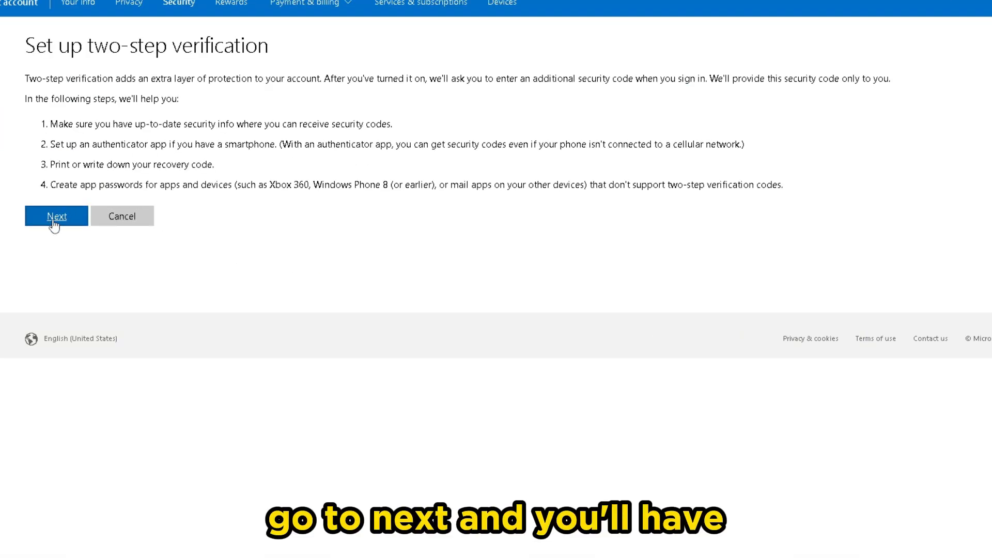
Continue past the setup intro and list the 'Verify my identity with' methods: app, alternate email, phone.
left_click(56, 216)
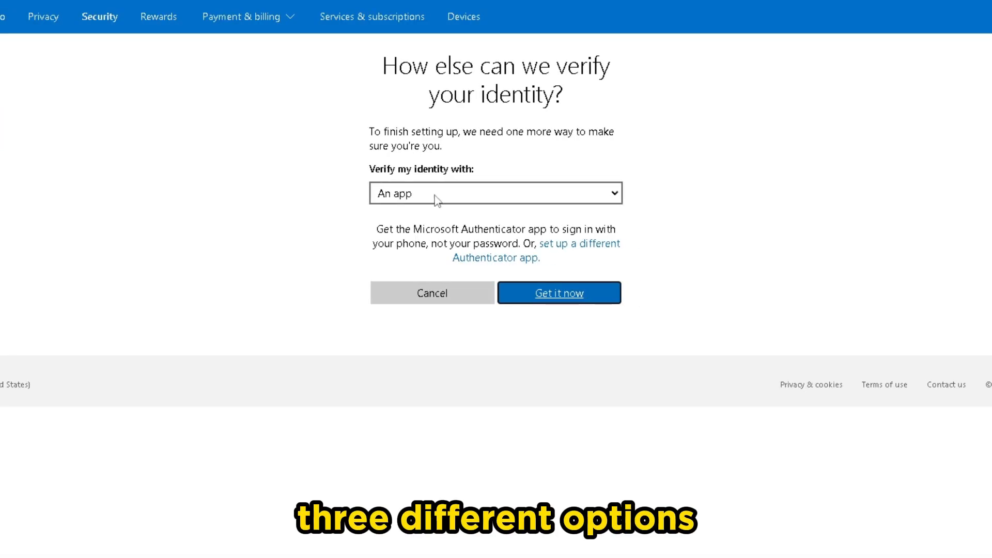
left_click(494, 193)
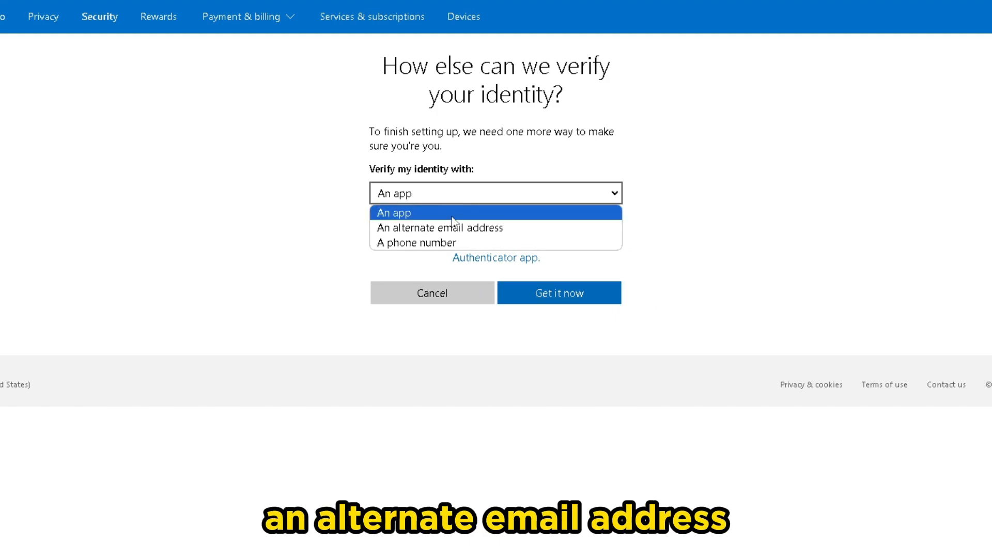